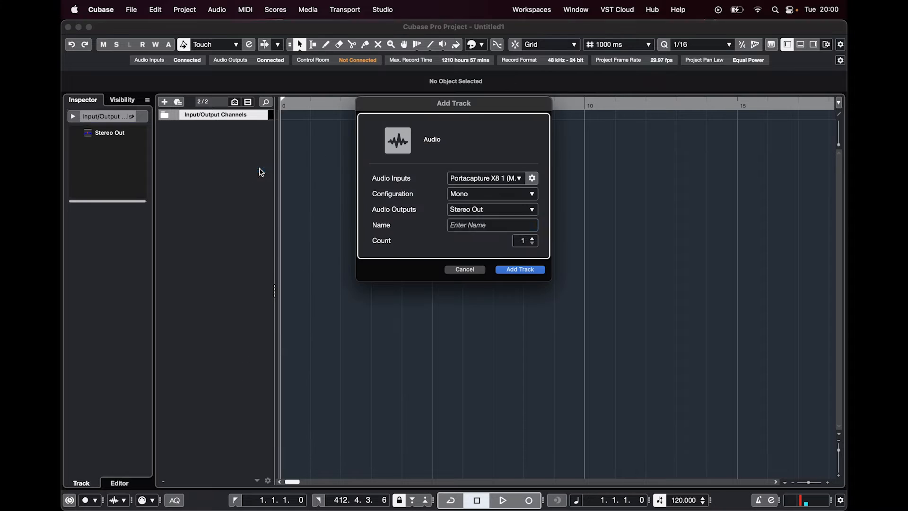
Create mono track Audio 01 from Portacapture X8 input 6, routed to Stereo Out
click(486, 178)
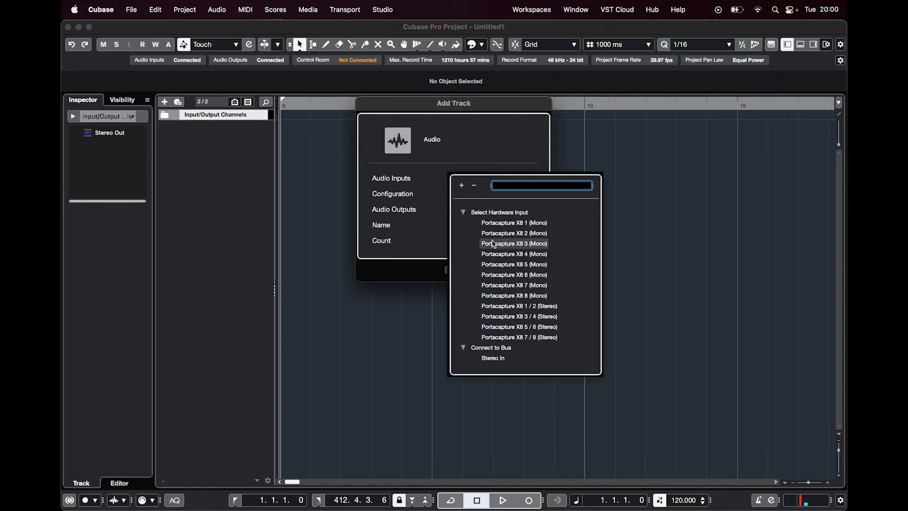
mouse_move(514, 274)
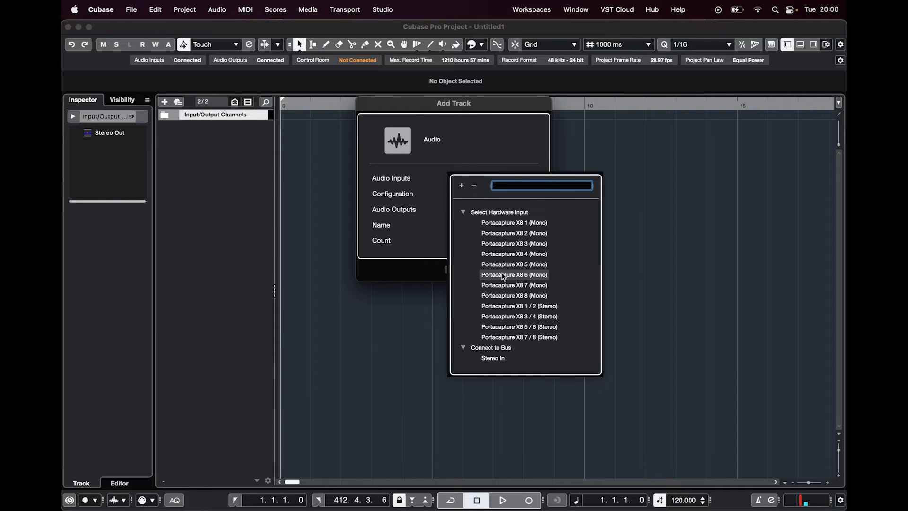
click(513, 274)
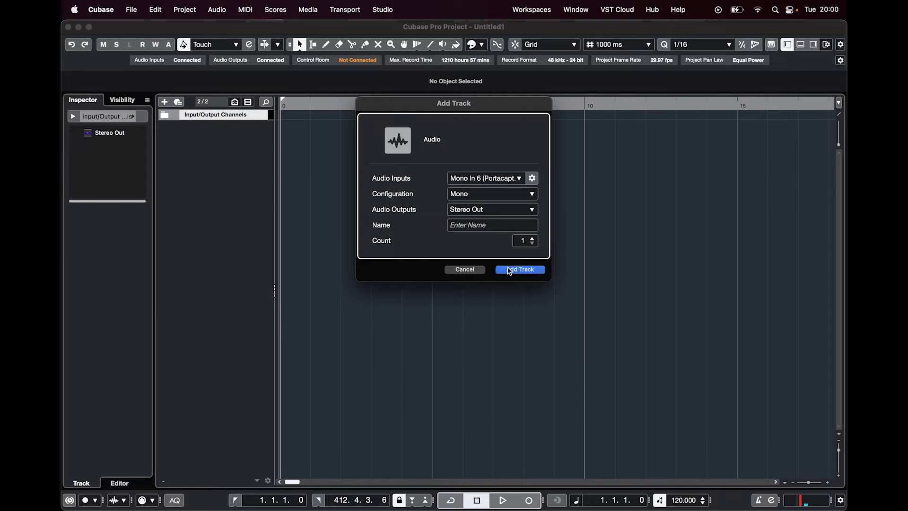
click(519, 270)
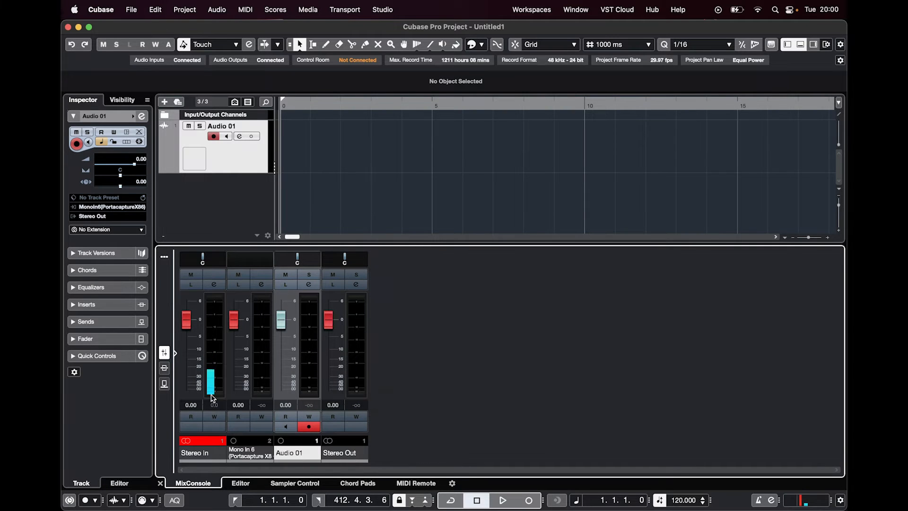
mouse_move(218, 378)
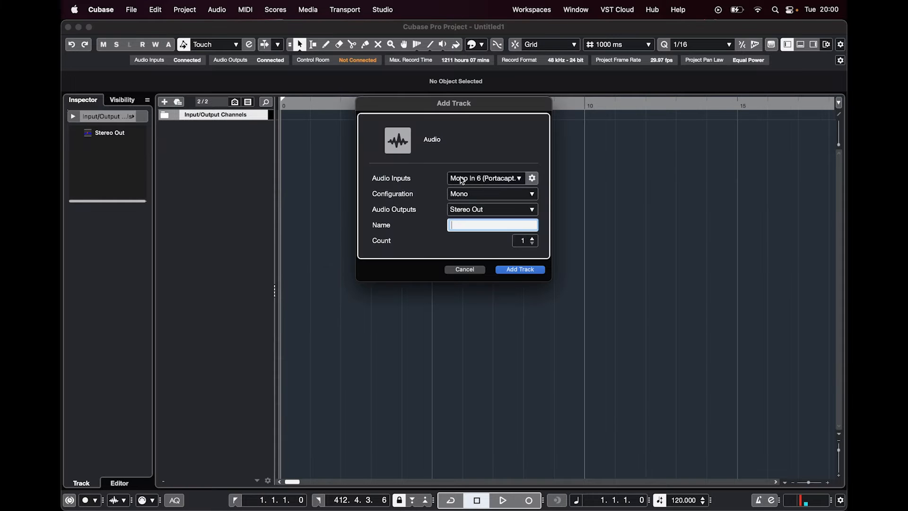
Create a mono track named 'Vocal Mic' from Portacapture X8 input 8
click(485, 178)
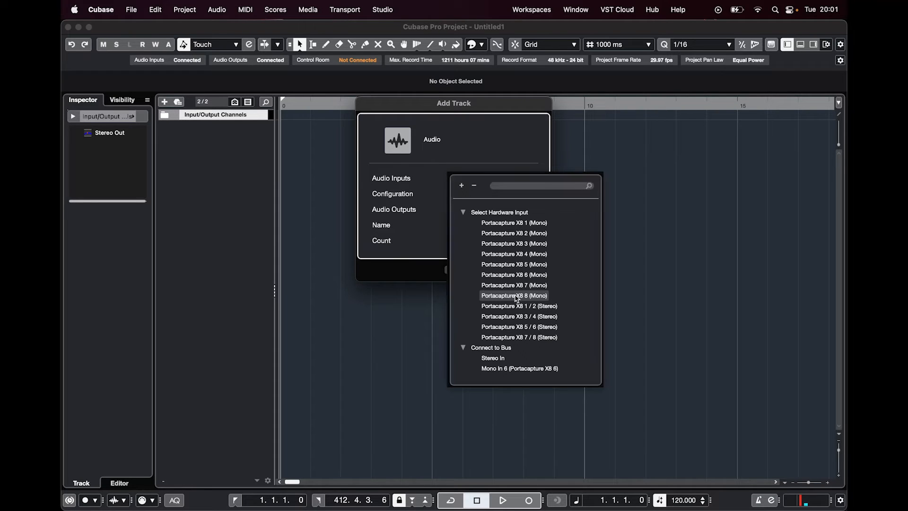
click(513, 295)
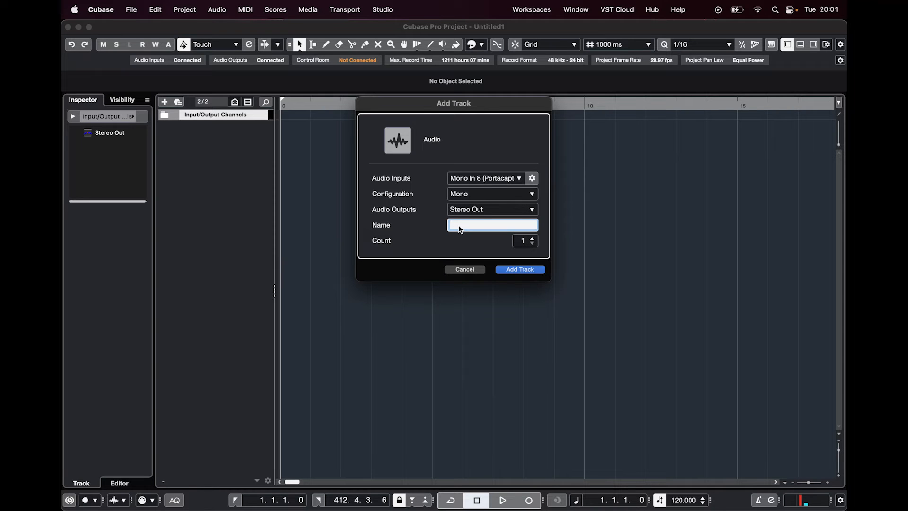
text(Vocal MI)
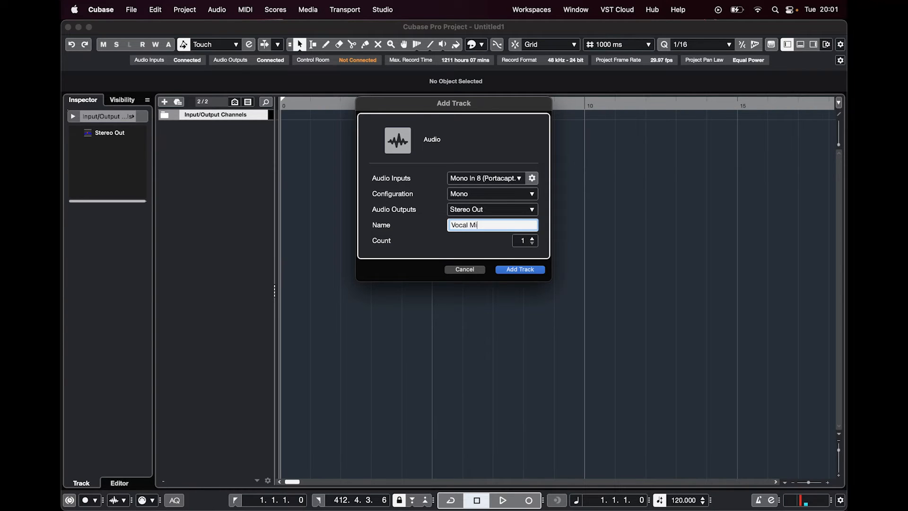
click(519, 270)
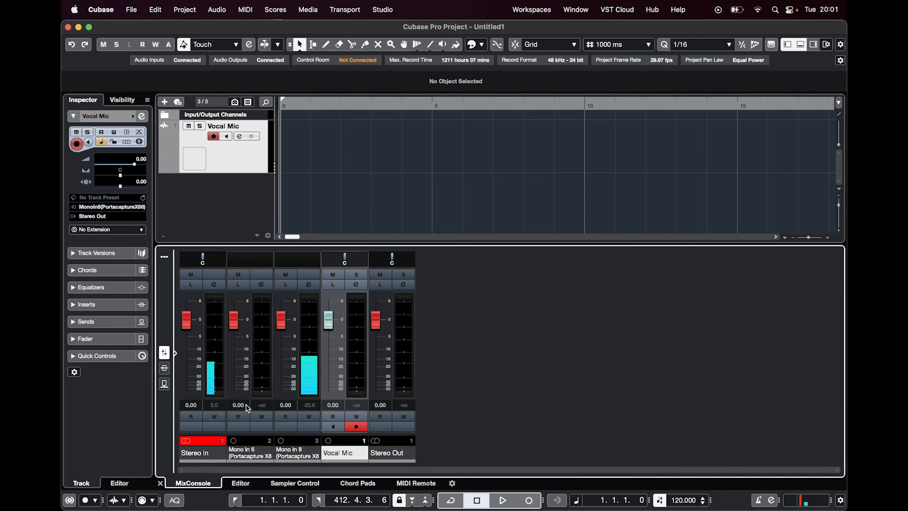
mouse_move(238, 405)
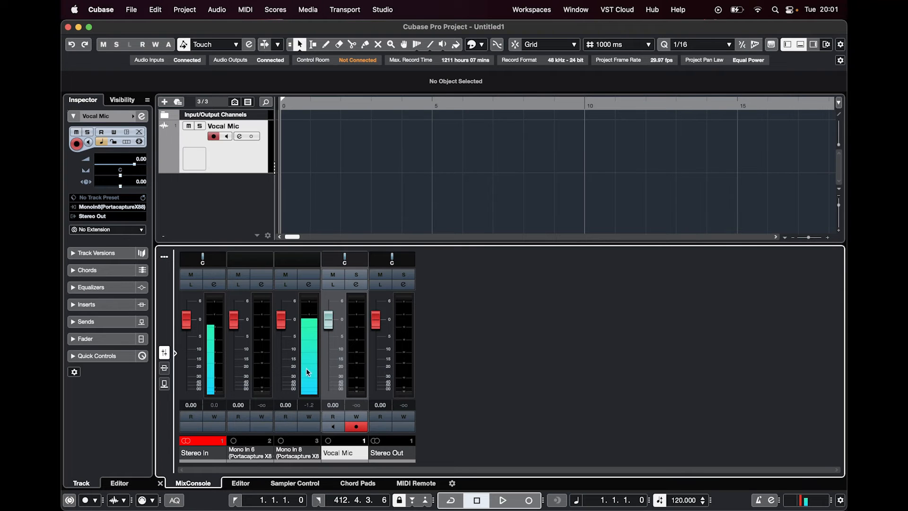
mouse_move(398, 270)
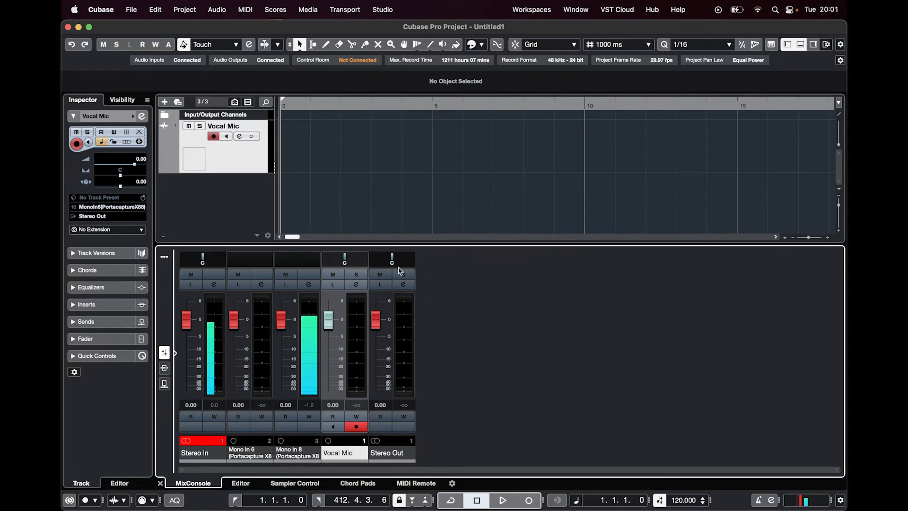
Record a vocal take as Vocal Mic_01 and play it back through Stereo Out
click(527, 499)
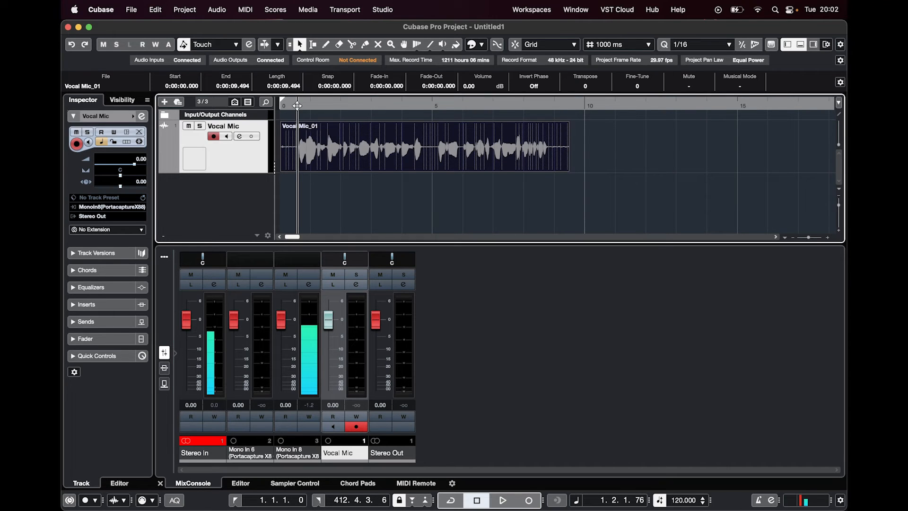
click(502, 499)
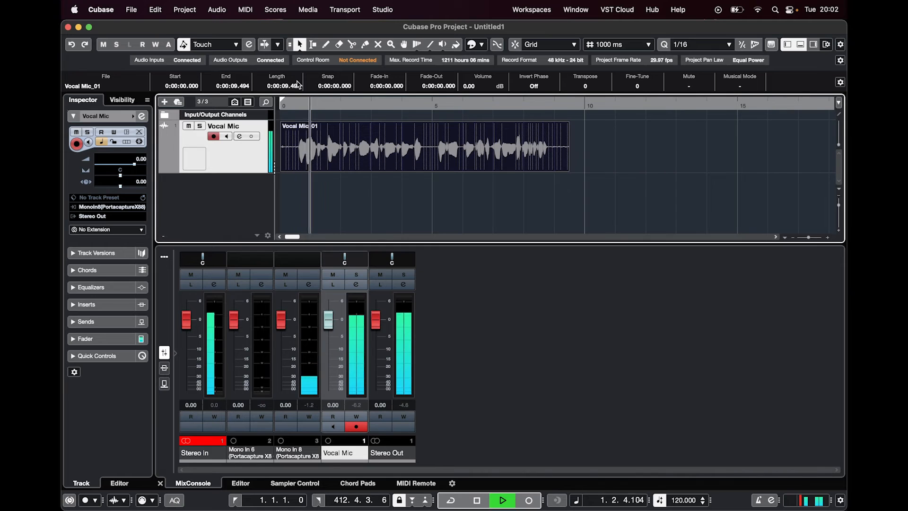